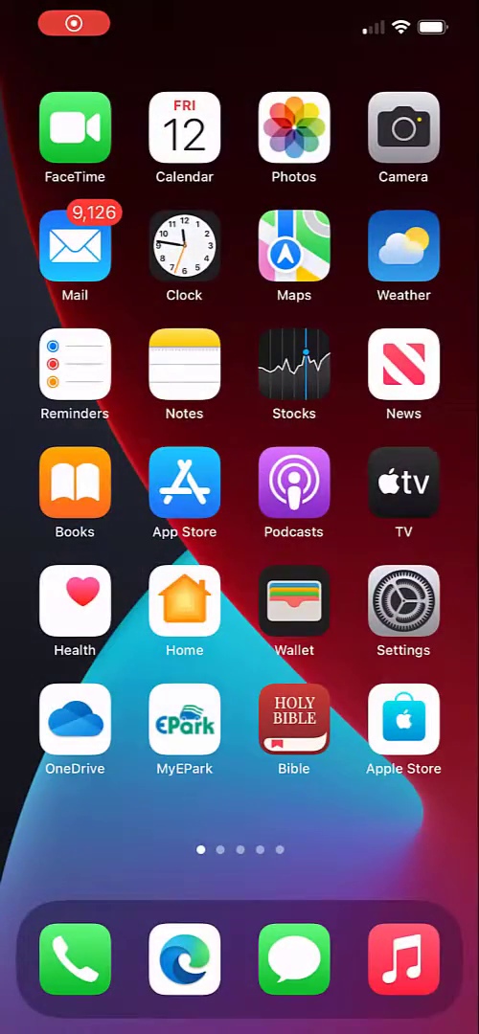
# View the recent 35-second letter-tiles video from the Recents album in Photos
pyautogui.click(293, 134)
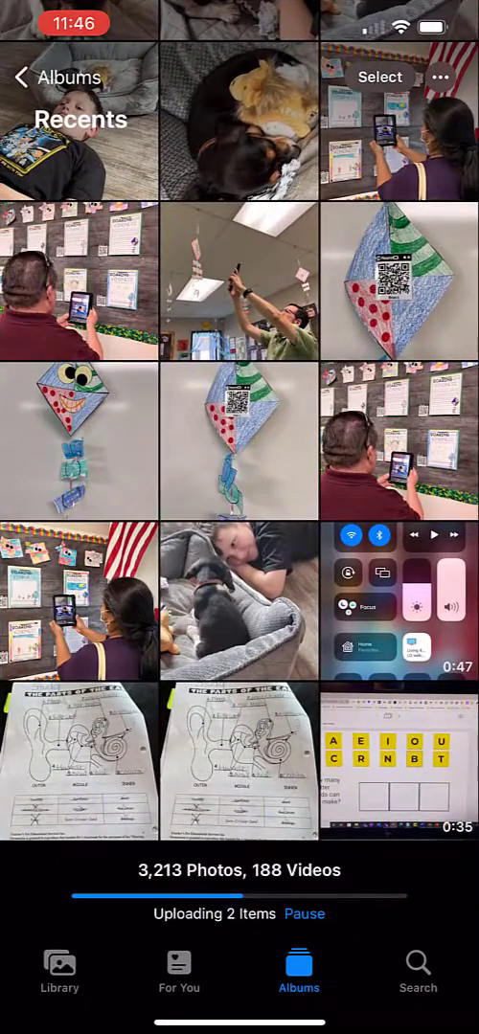
pyautogui.click(398, 775)
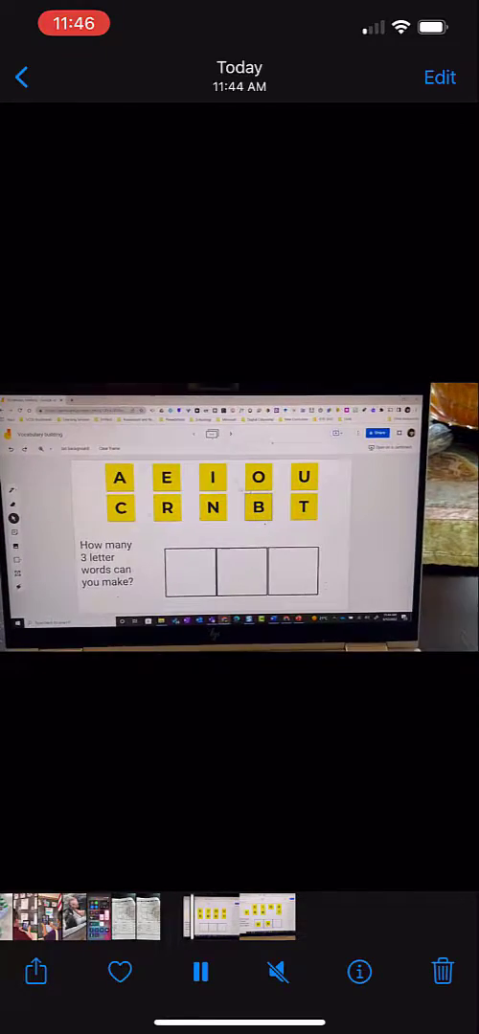
# Share the video to Drive so IMG_2707.MOV appears in Google Drive's upload screen
pyautogui.click(35, 971)
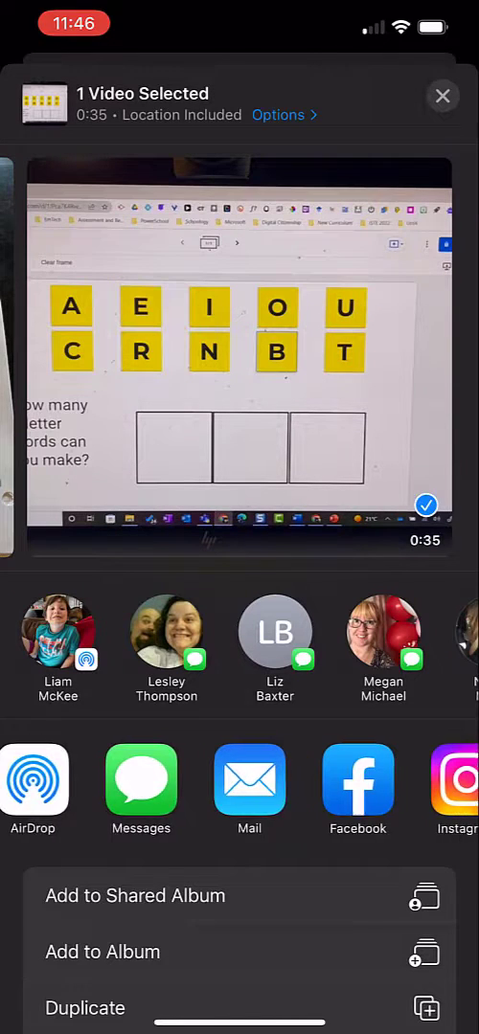
pyautogui.hscroll(-3)
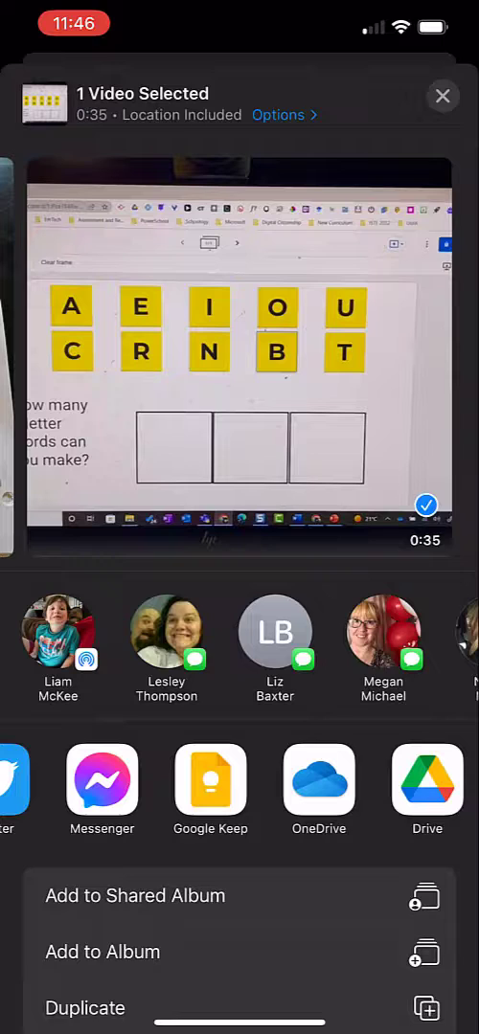
pyautogui.hscroll(-3)
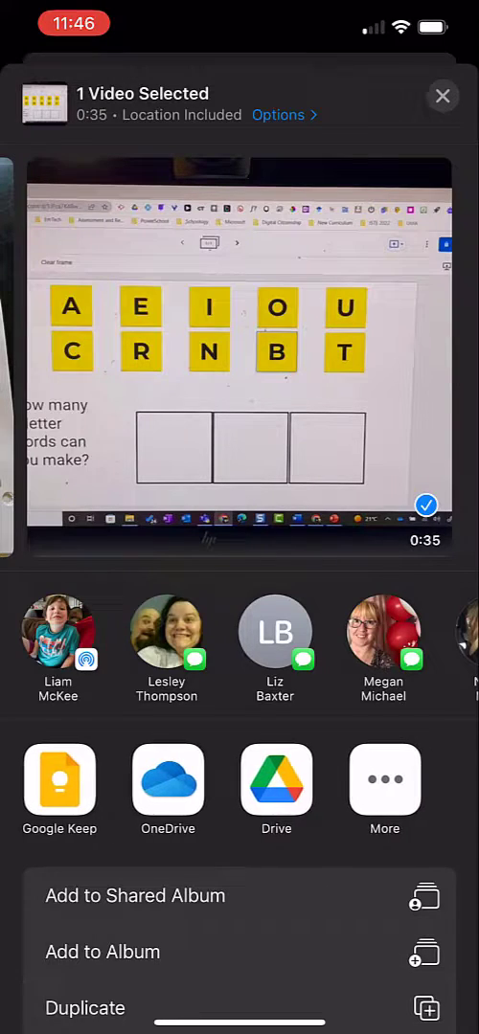
pyautogui.hscroll(-3)
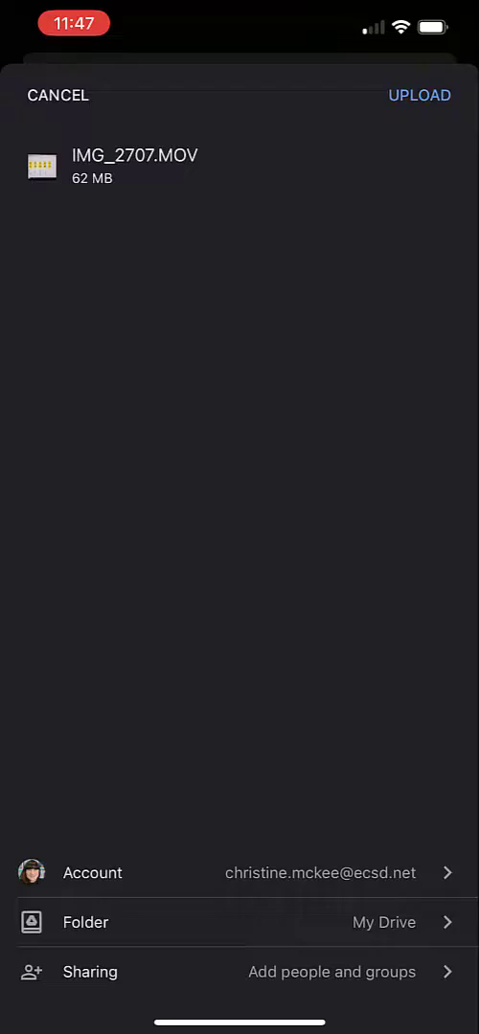
# Change the upload destination from My Drive to the Mrs McKee Class 3A Demo folder
pyautogui.click(240, 923)
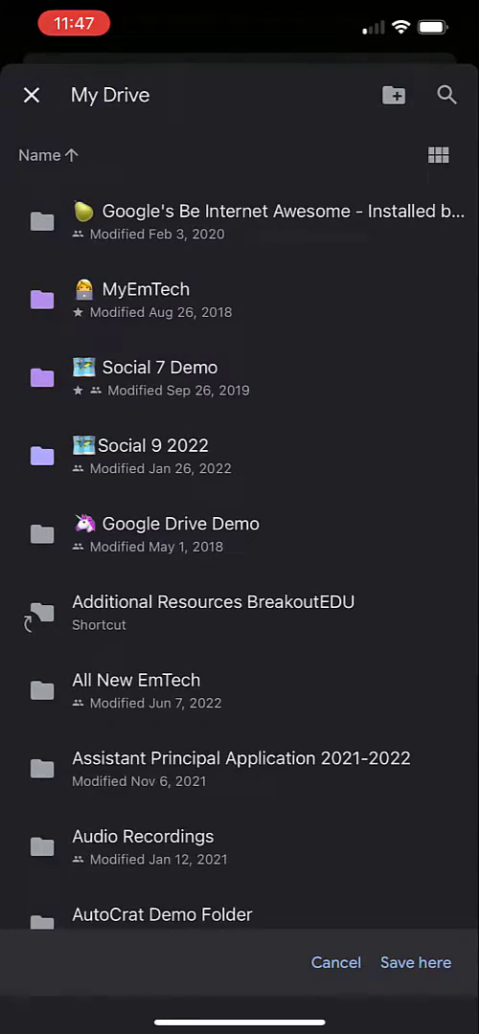
pyautogui.scroll(-3)
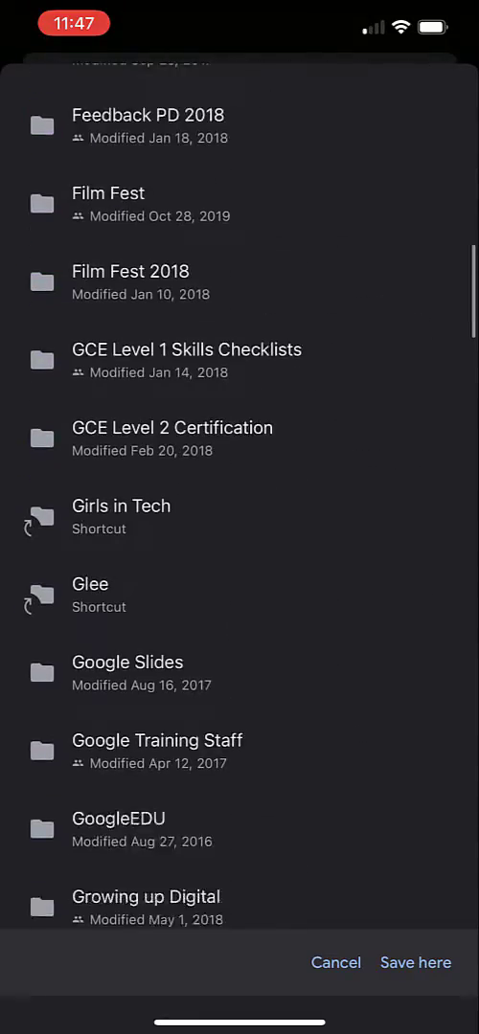
pyautogui.scroll(-3)
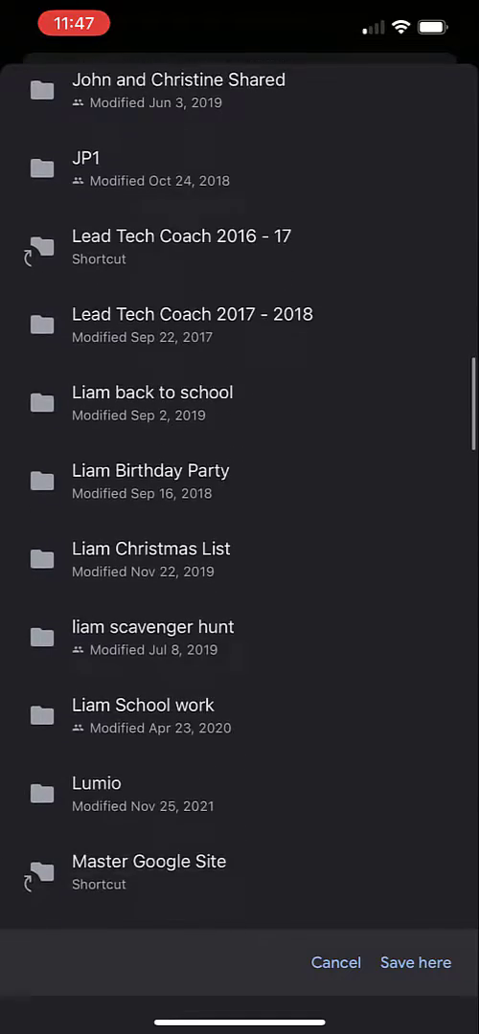
pyautogui.scroll(-3)
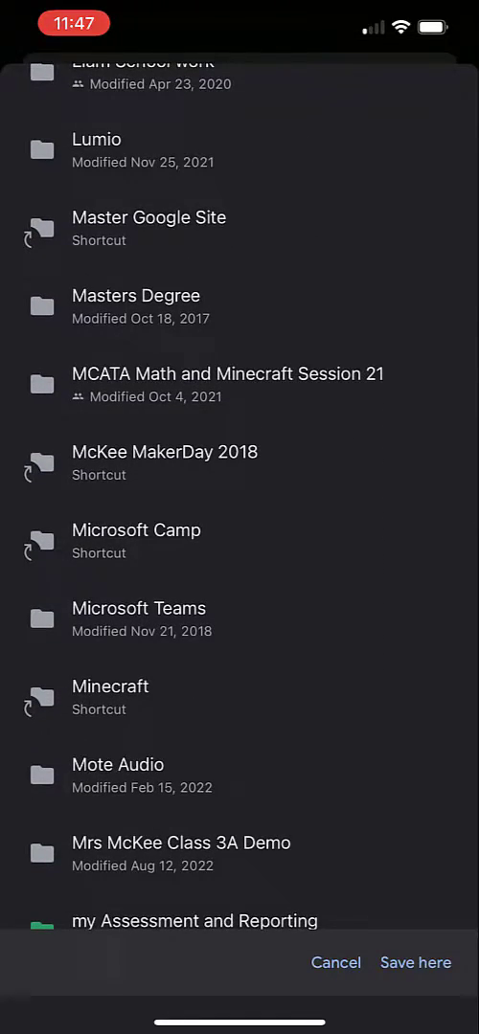
pyautogui.click(180, 854)
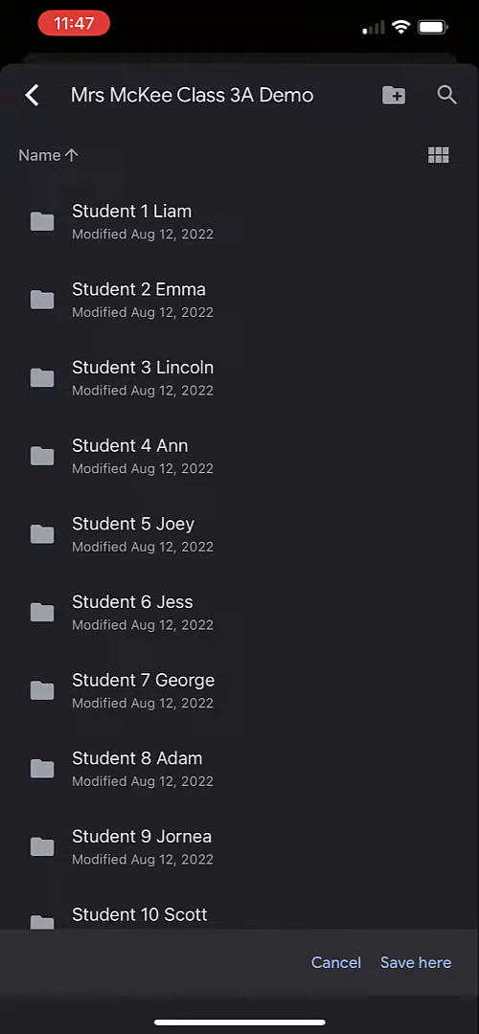
# Save into the Student 1 Liam folder and start uploading IMG_2707.MOV
pyautogui.click(414, 962)
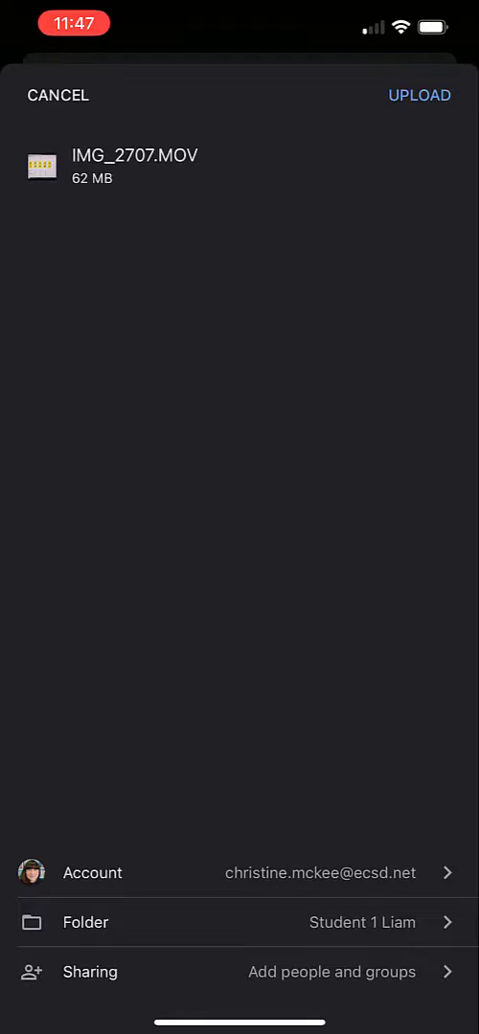
pyautogui.click(417, 95)
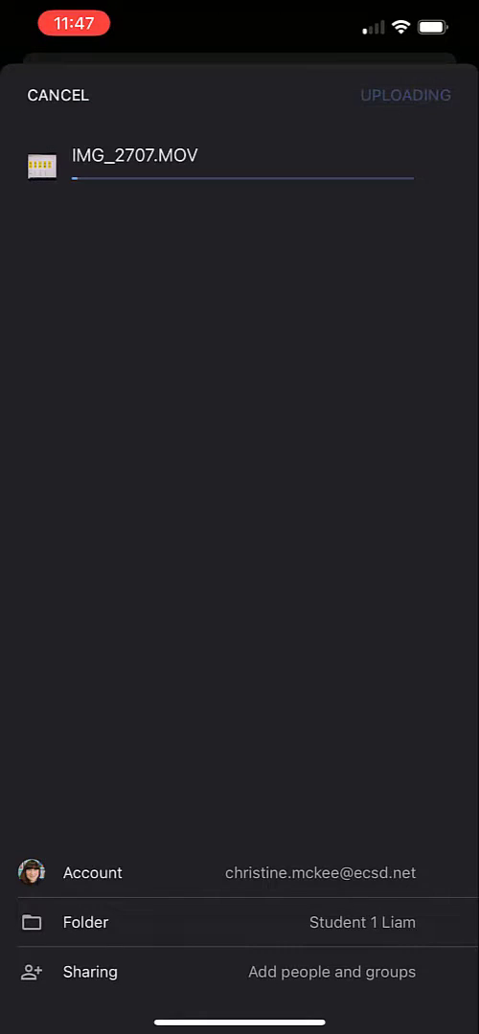